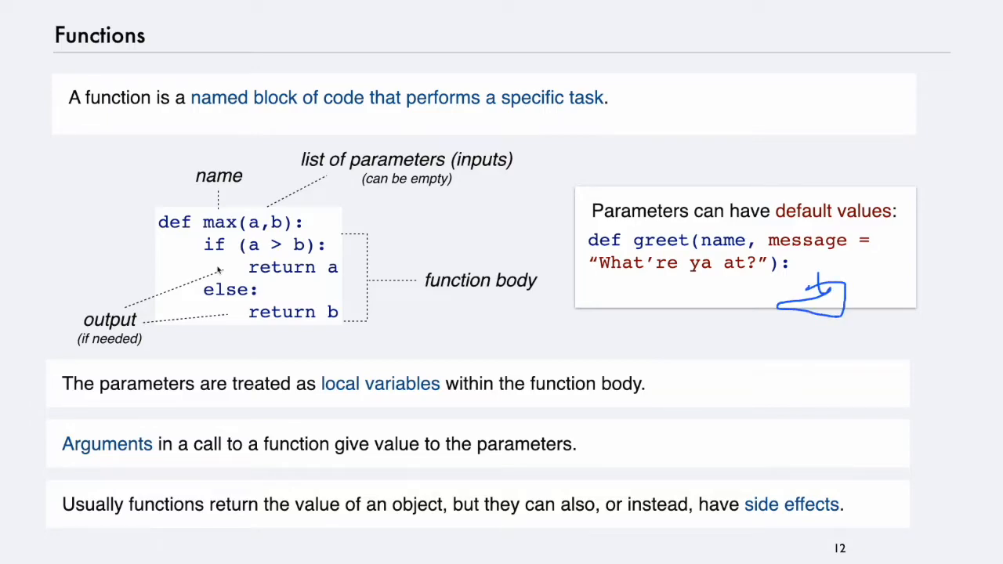
- Advance to slide 13 on default values and reveal the mutable-default append_to example
left_click(722, 292)
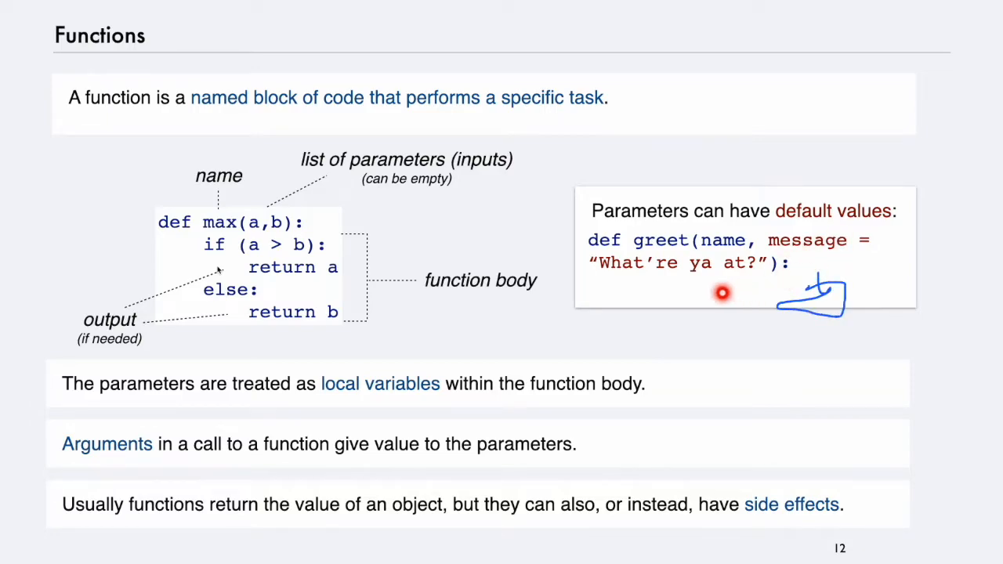
key("Right")
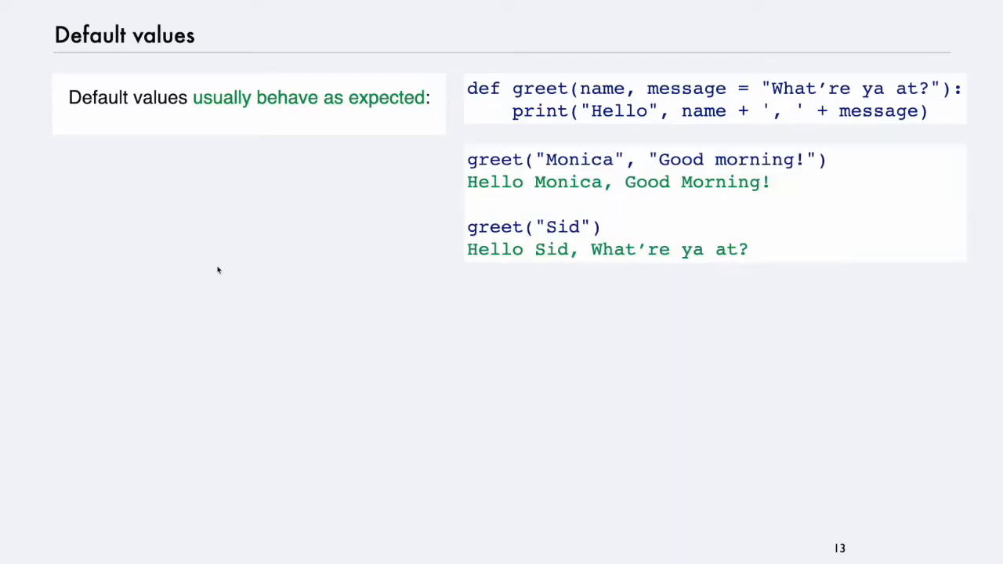
key("right")
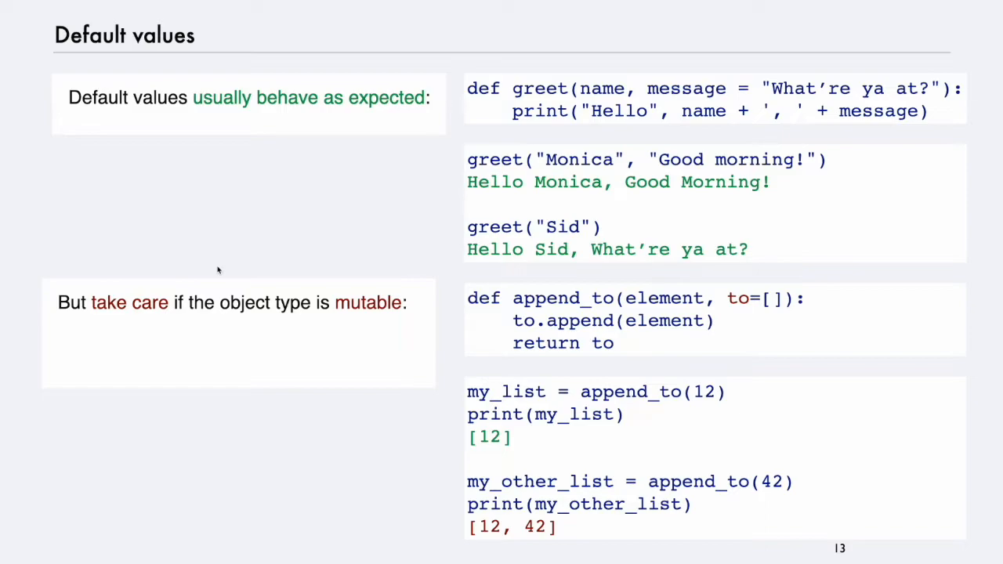
- Advance the slideshow to slide 18, Example: factors, listing its five functions
key("Right")
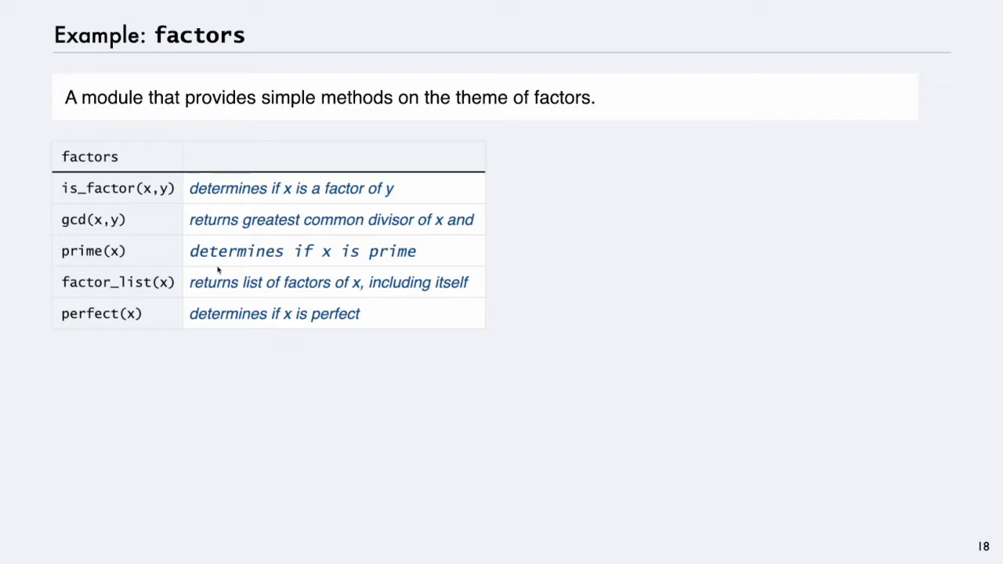
- Show the help(factors) output, then advance to slide 19 with implementation and client code
key("right")
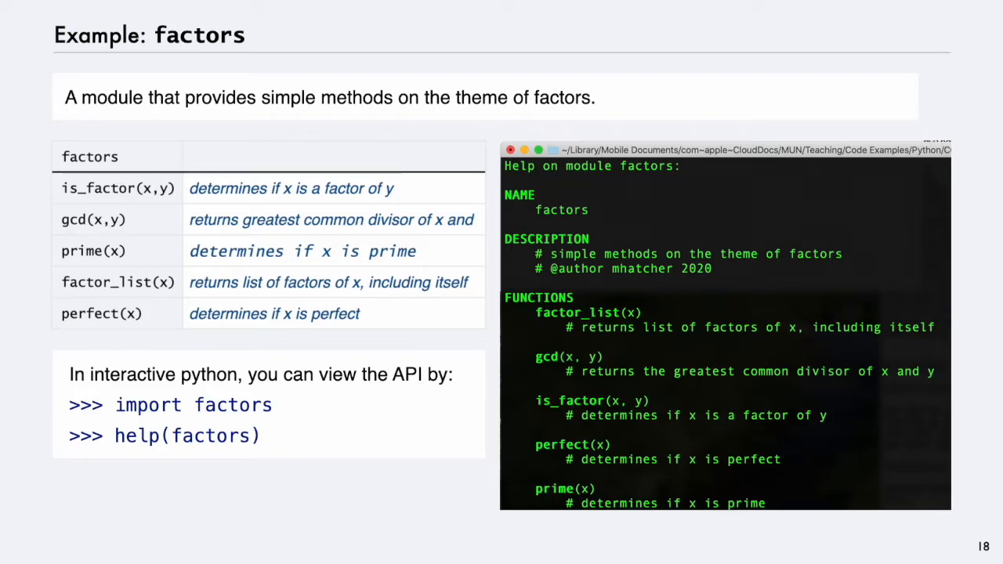
key("Right")
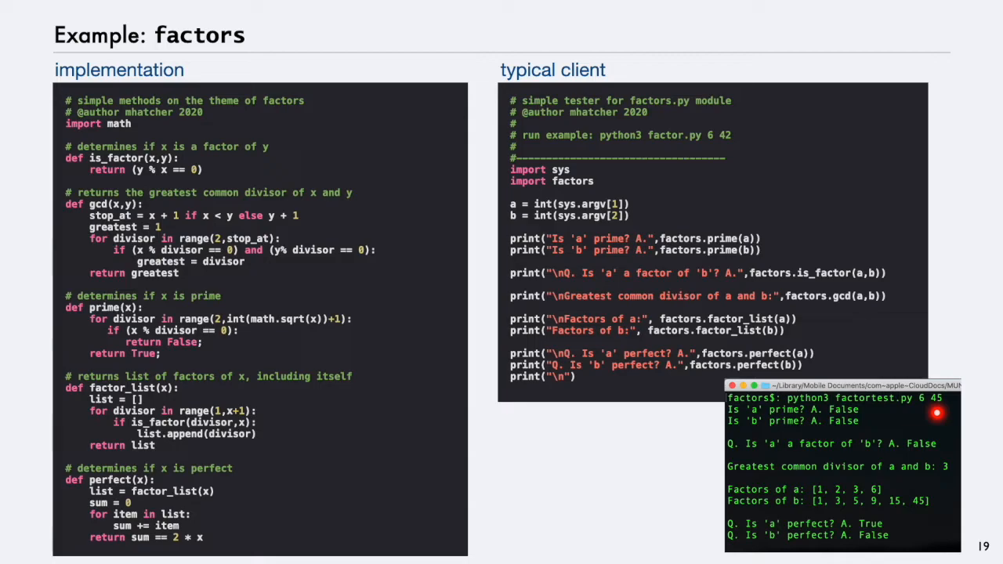
key("right")
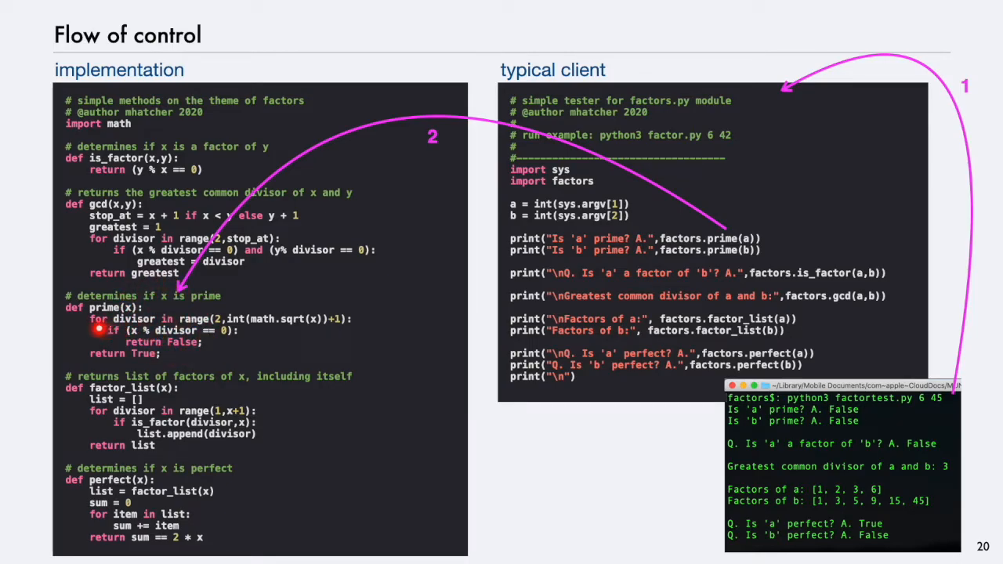
mouse_move(108, 318)
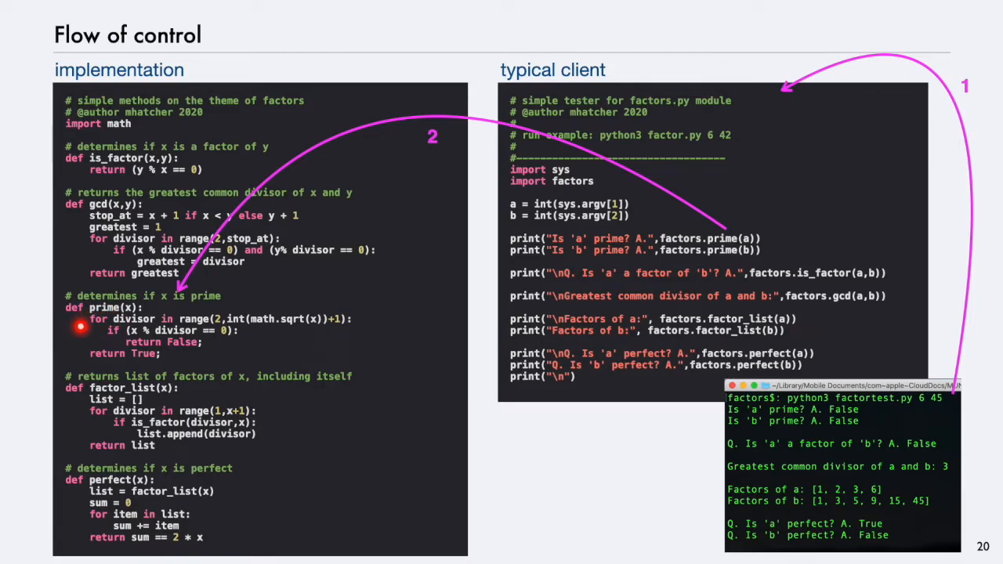
mouse_move(71, 330)
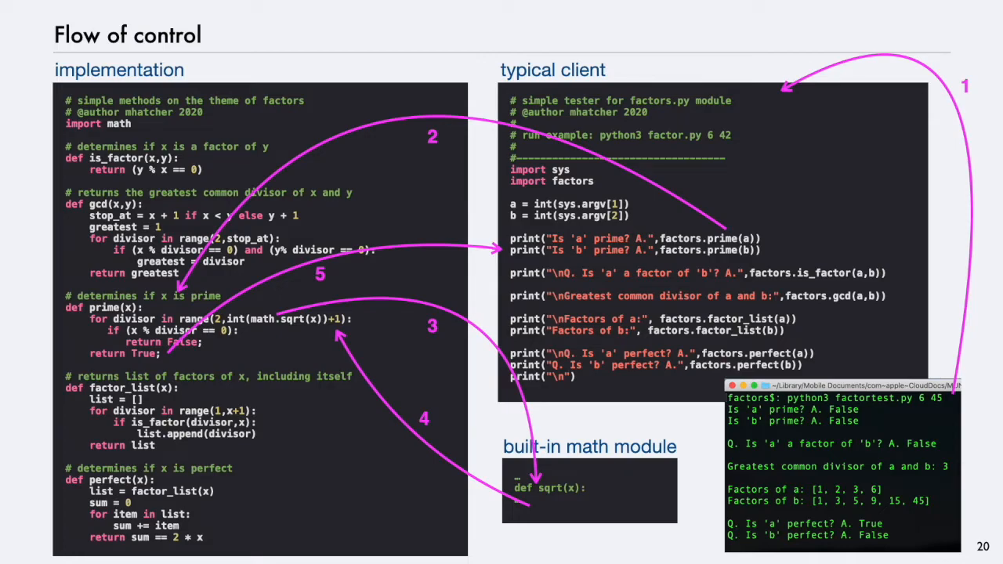
- Advance to slide 22, Why modular programming, with its client–API–implementation diagram
key("right")
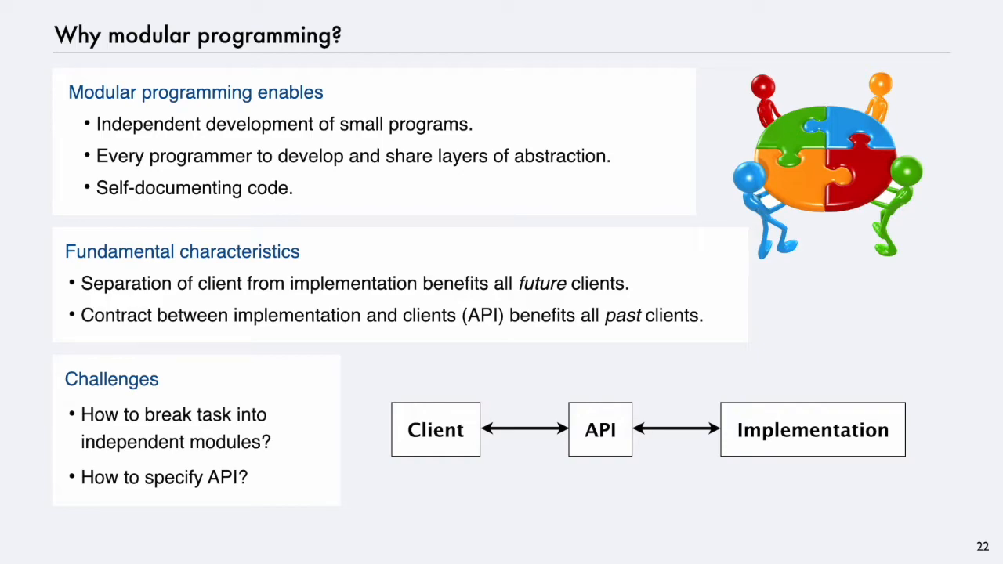